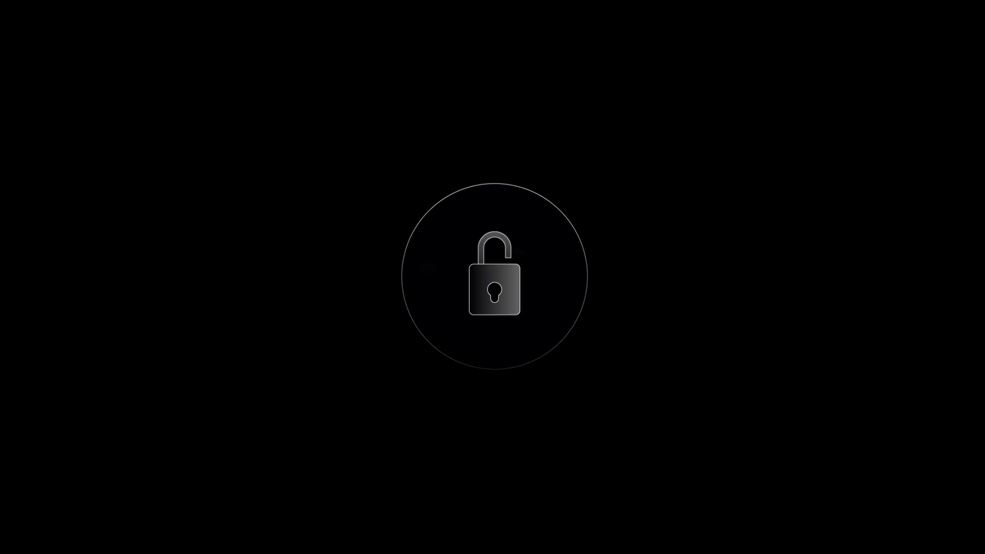
Continue playback until the open padlock inside the circle animates to closed
click(493, 276)
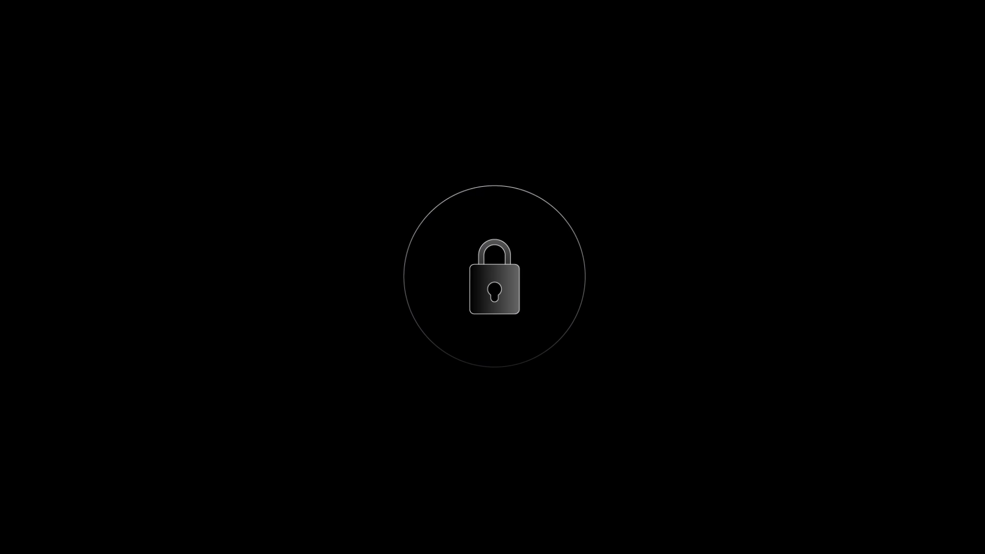